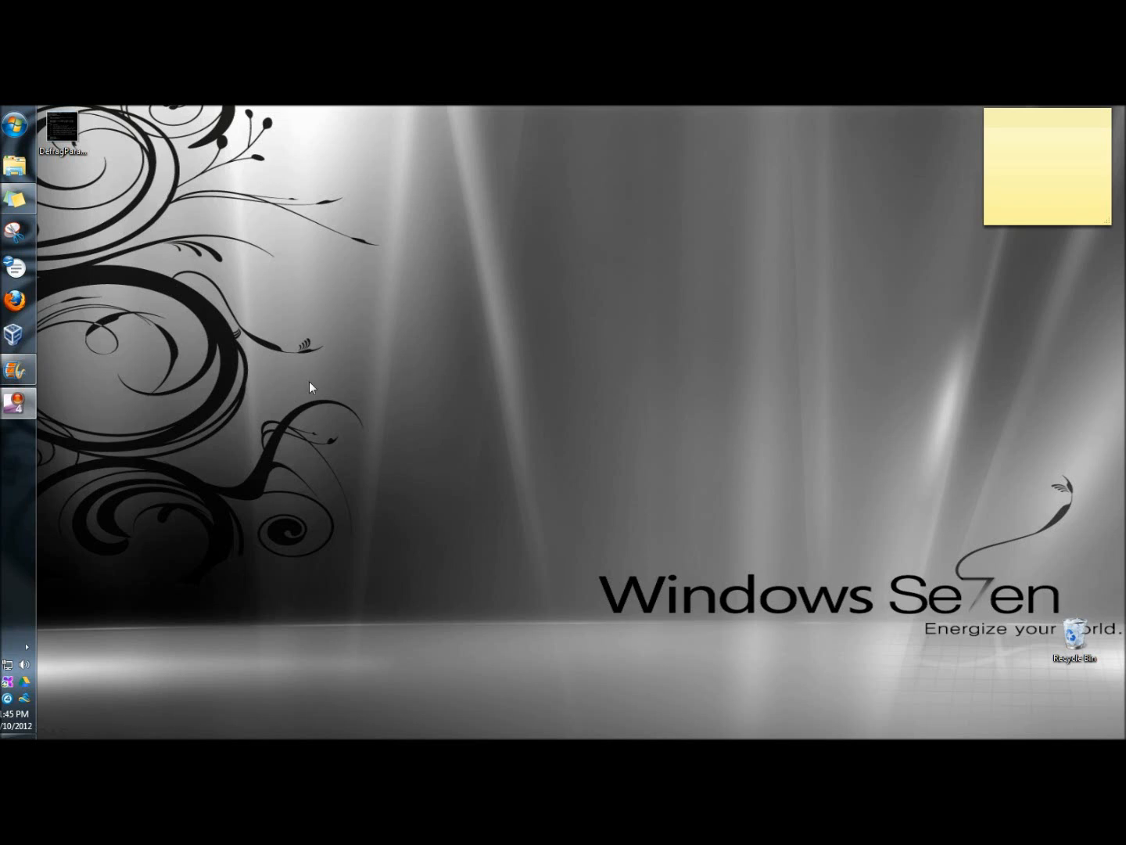
mouse_move(184, 242)
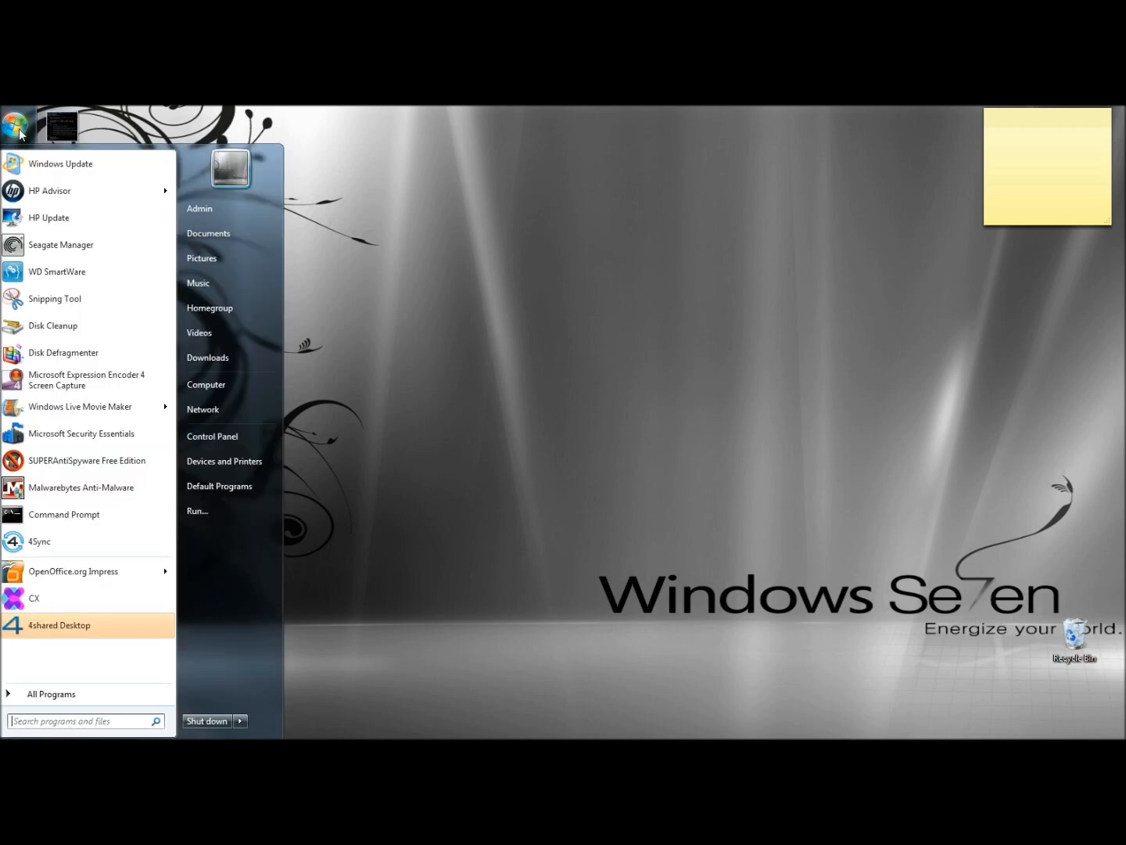
- Search the Start menu for cmd and run it as administrator
text(cmd)
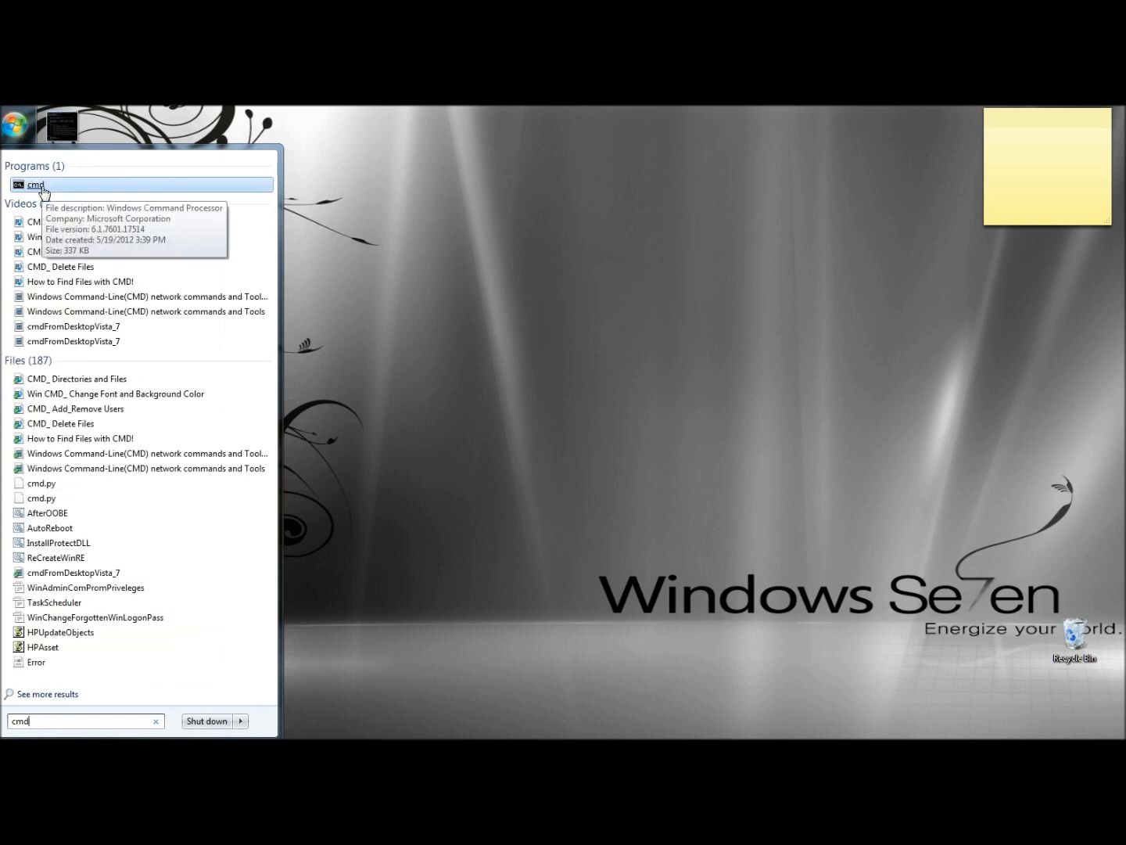
right_click(34, 184)
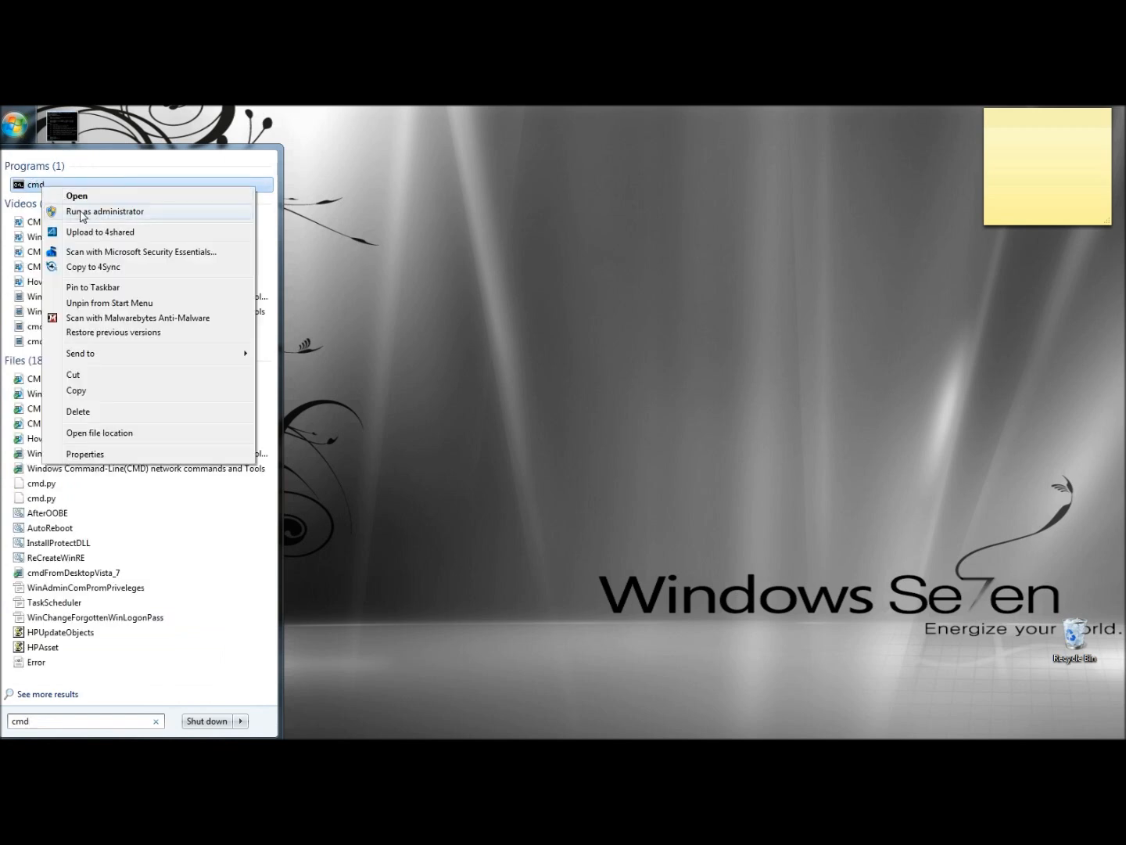
click(104, 212)
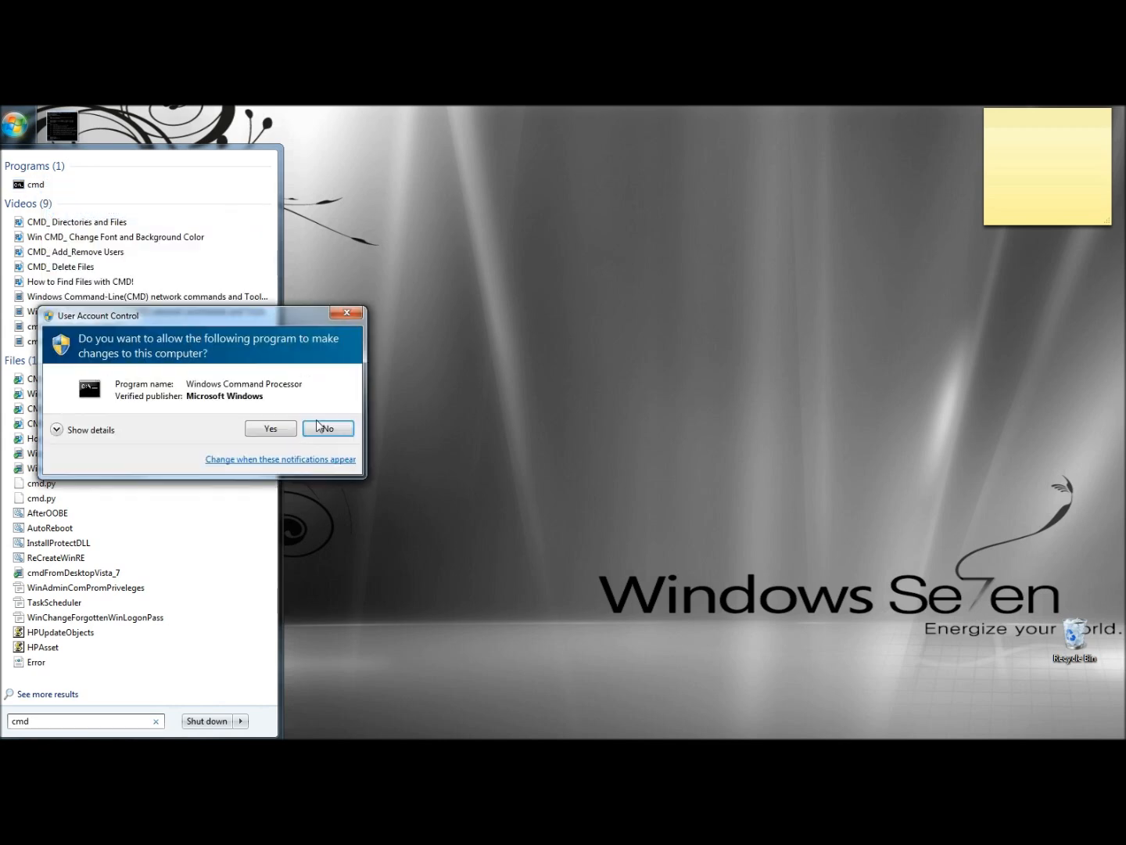
click(270, 428)
text(cleanmgr.exe)
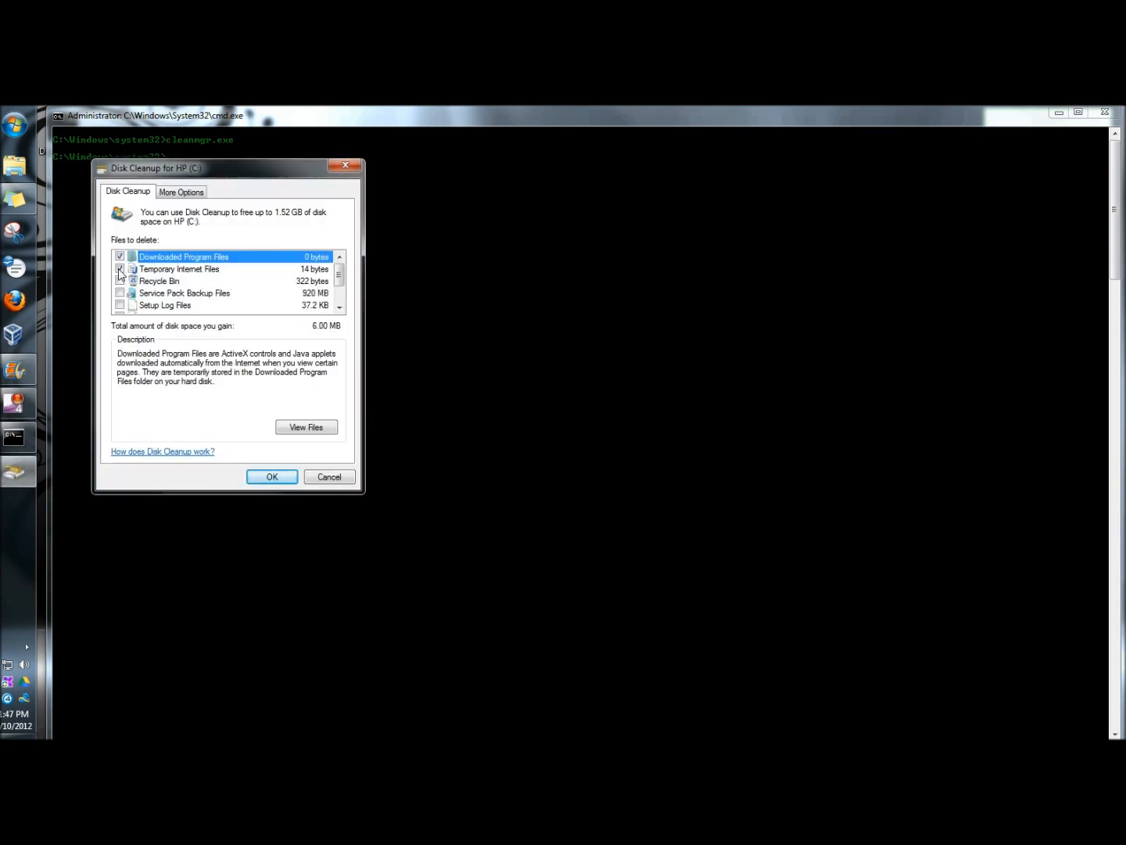
- Check Temporary Internet Files so all categories (1.52 GB) are marked, then confirm deletion
click(120, 269)
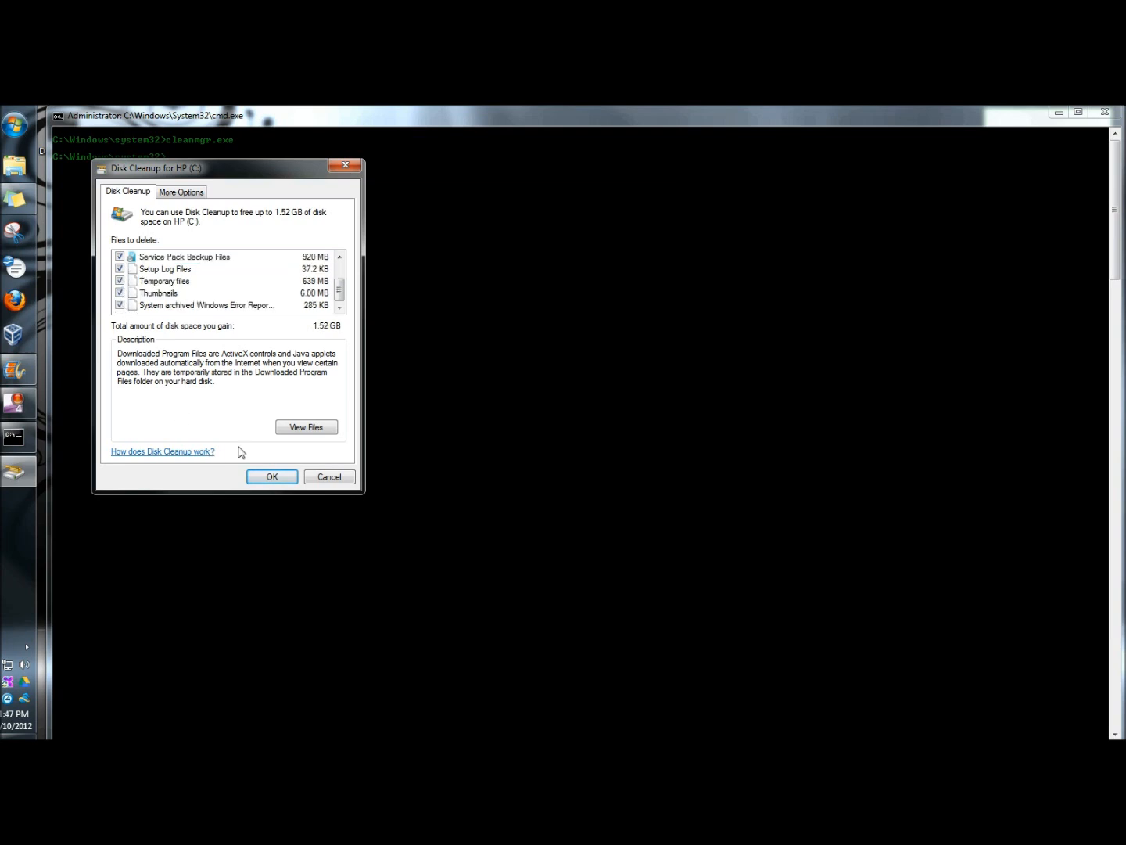
click(271, 476)
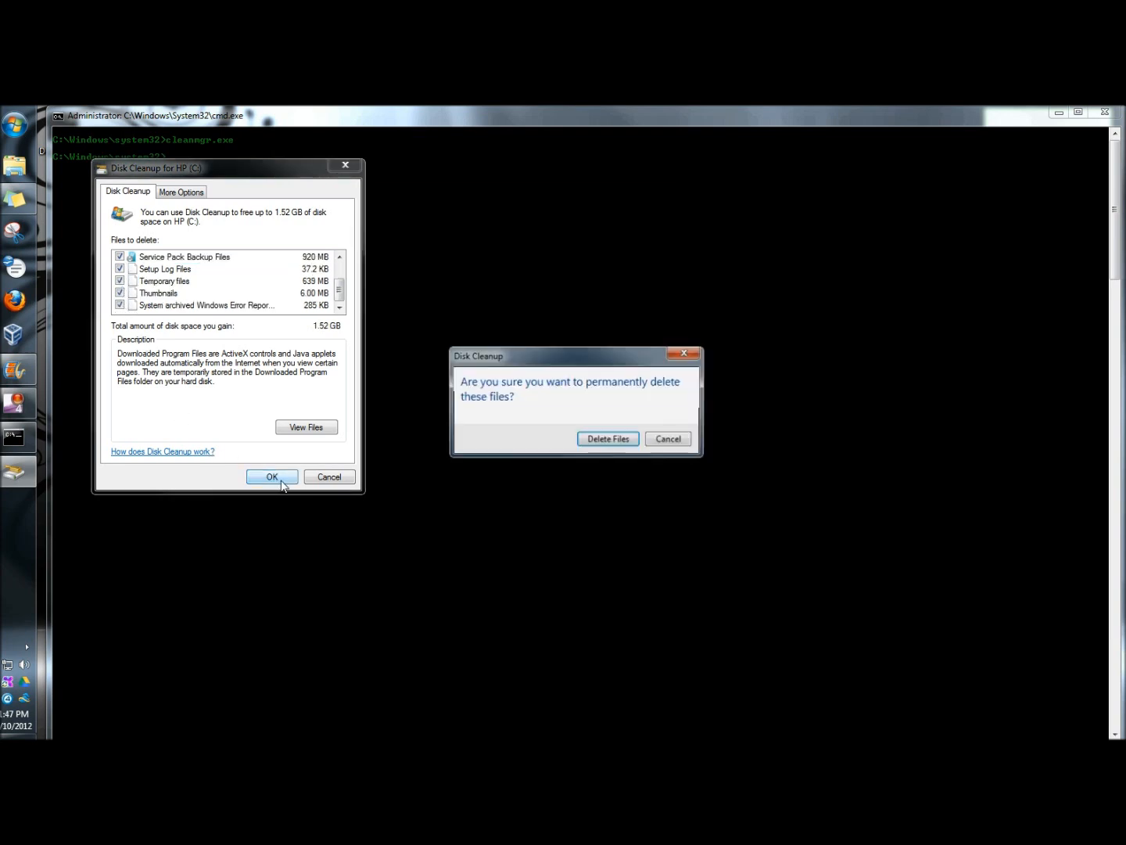